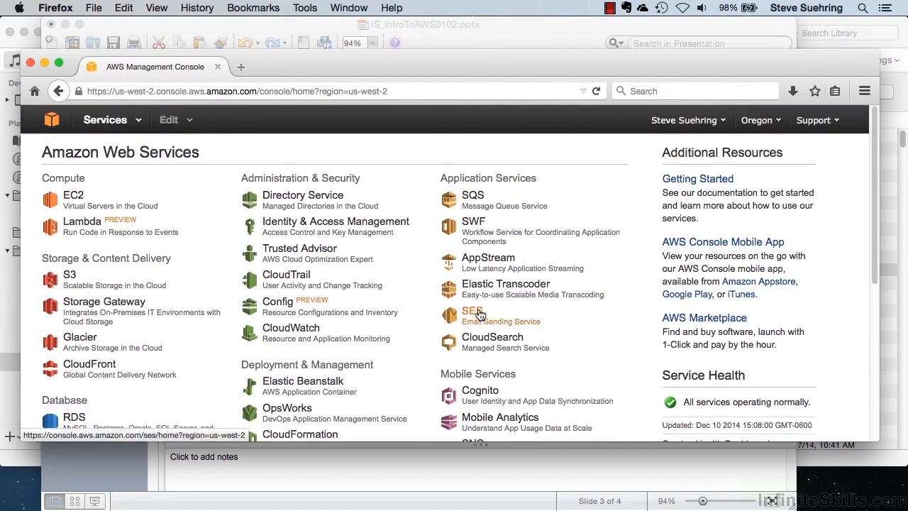
pyautogui.moveTo(433, 158)
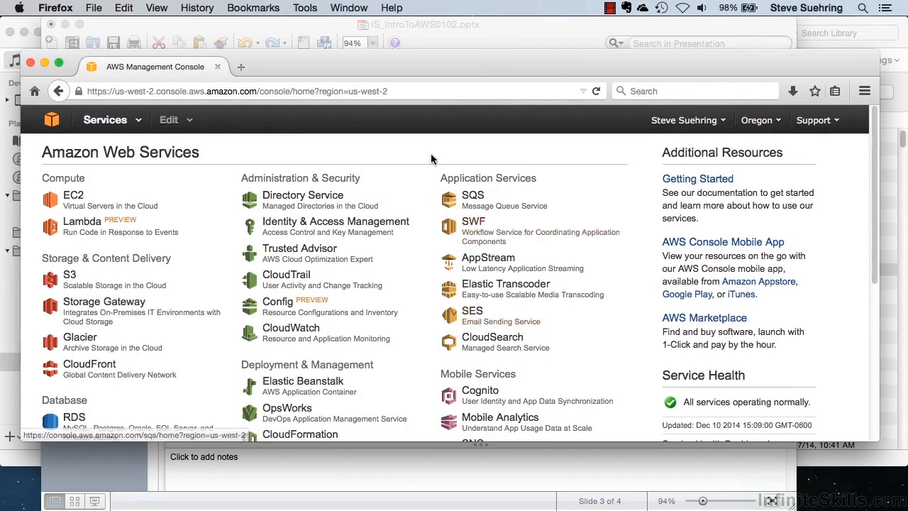
pyautogui.moveTo(429, 150)
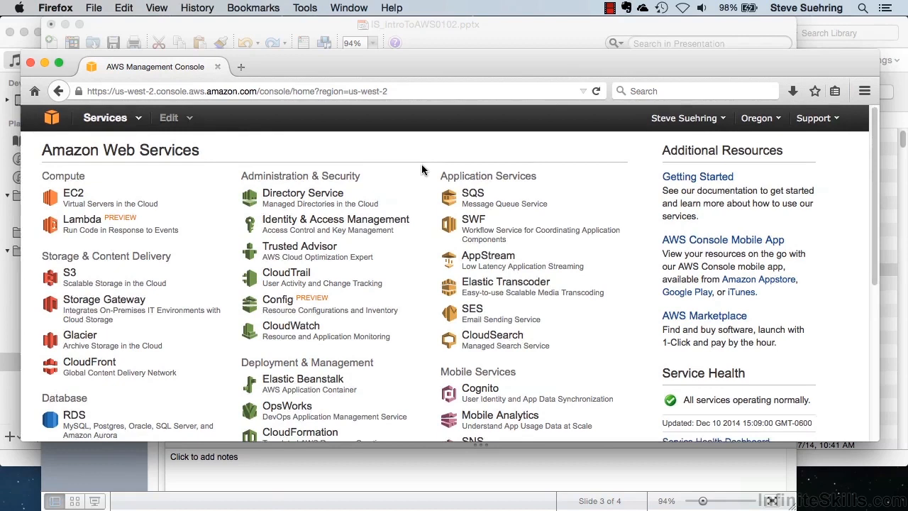
# - Open the EC2 service from the console home and go to its Instances page
pyautogui.scroll(3)
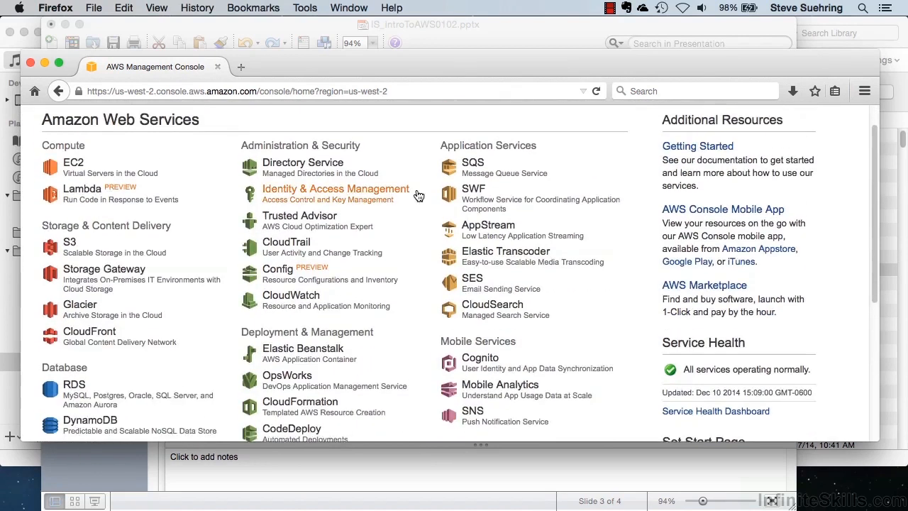
pyautogui.scroll(-3)
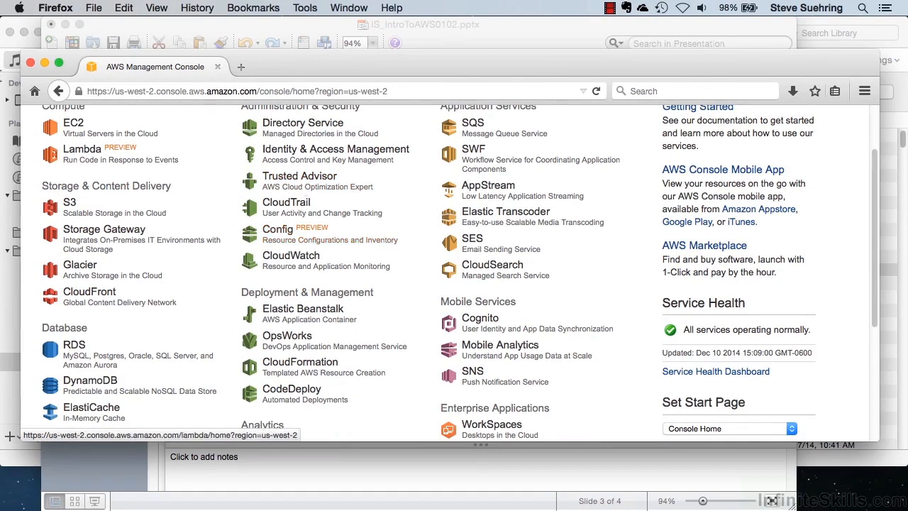
pyautogui.moveTo(73, 127)
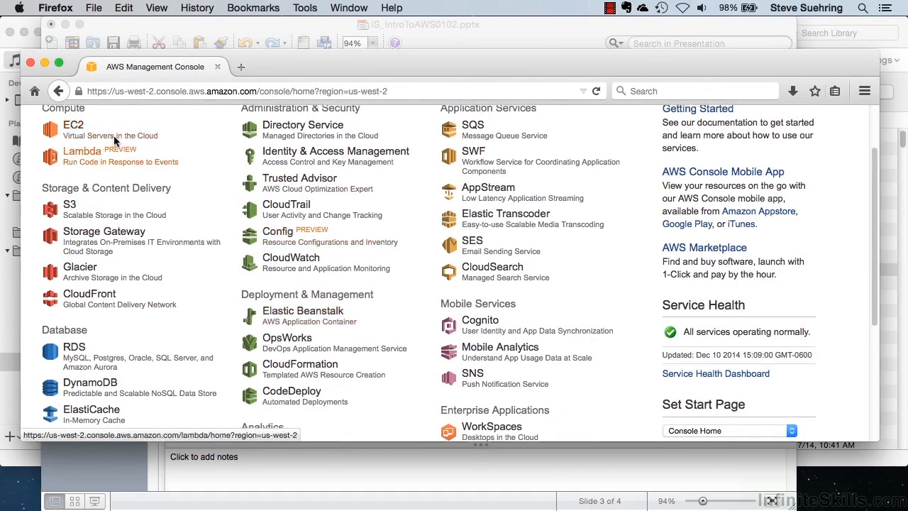
pyautogui.scroll(3)
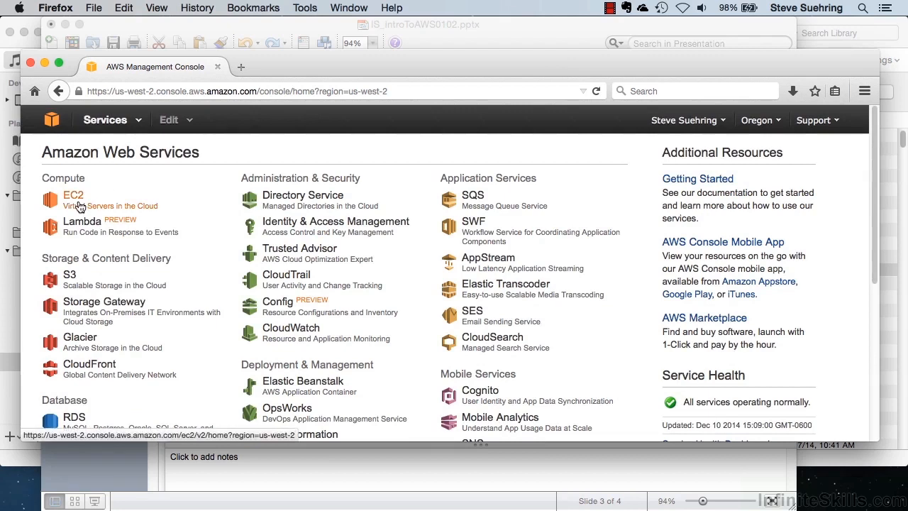
pyautogui.click(73, 196)
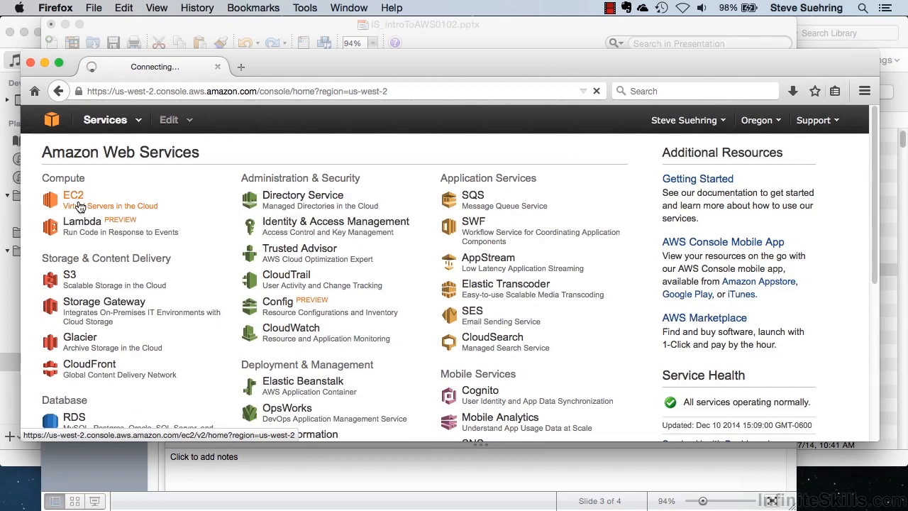
pyautogui.click(73, 195)
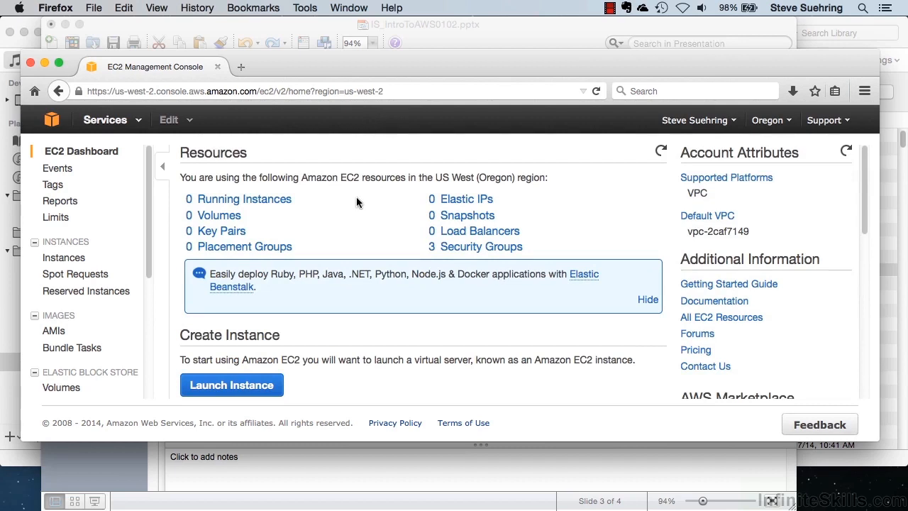
pyautogui.click(63, 257)
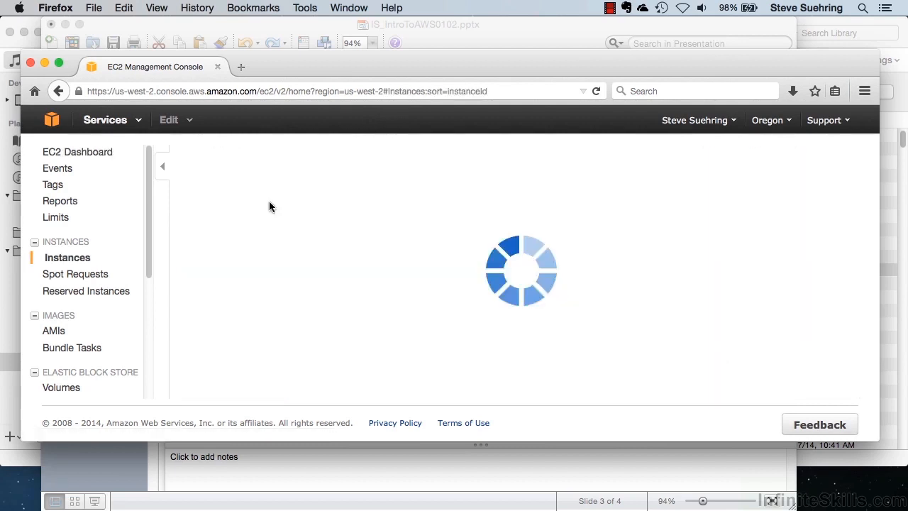
pyautogui.moveTo(382, 235)
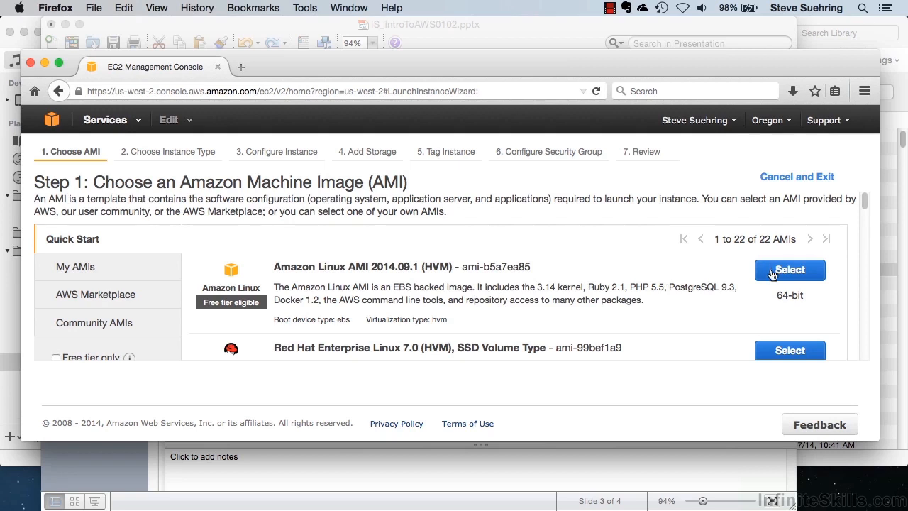
# - Select the Amazon Linux AMI 2014.09.1 image and browse instance types, keeping t2.micro selected
pyautogui.scroll(-3)
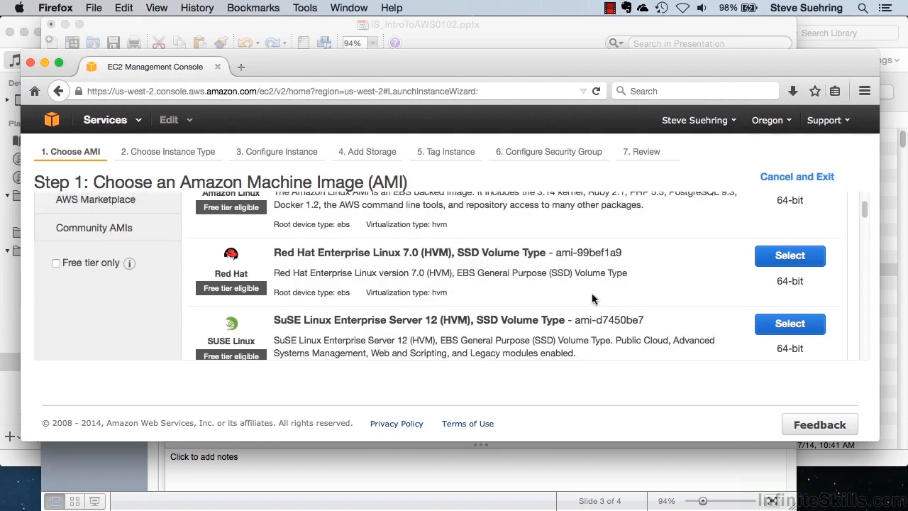
pyautogui.scroll(3)
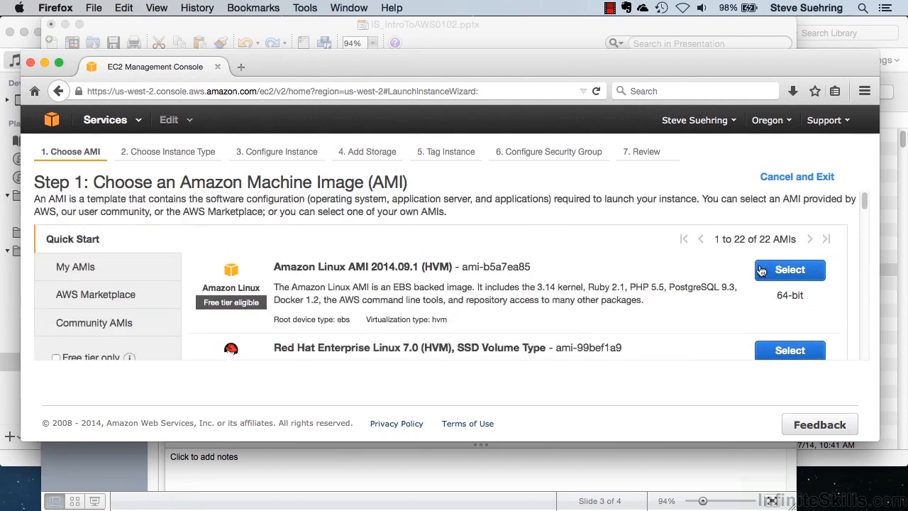
pyautogui.click(788, 270)
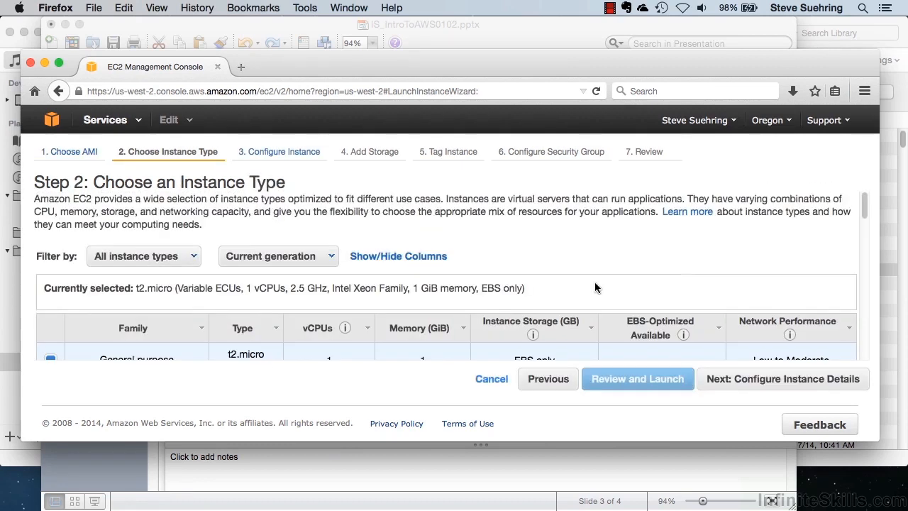
pyautogui.scroll(-3)
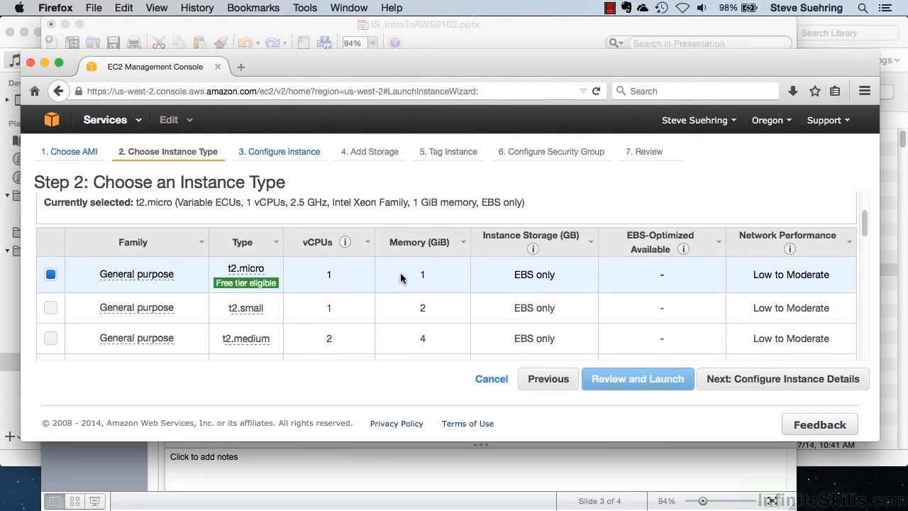
pyautogui.moveTo(499, 277)
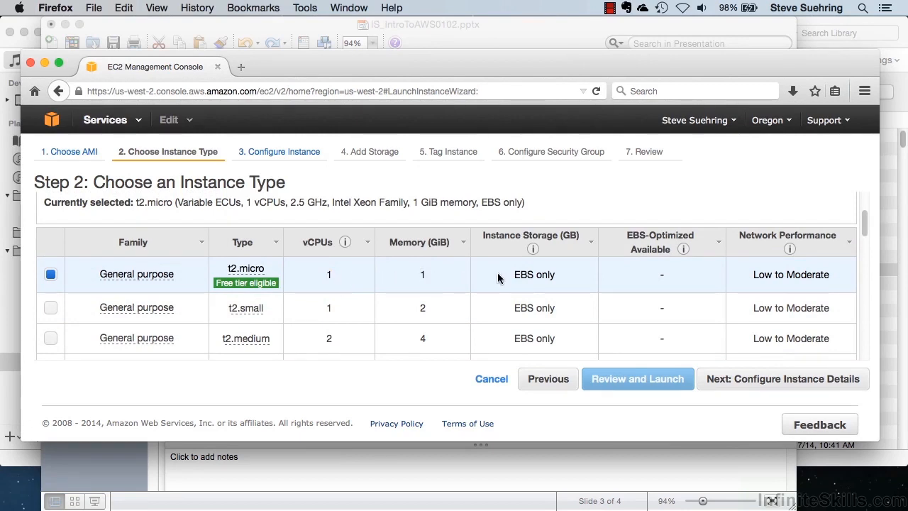
pyautogui.moveTo(424, 288)
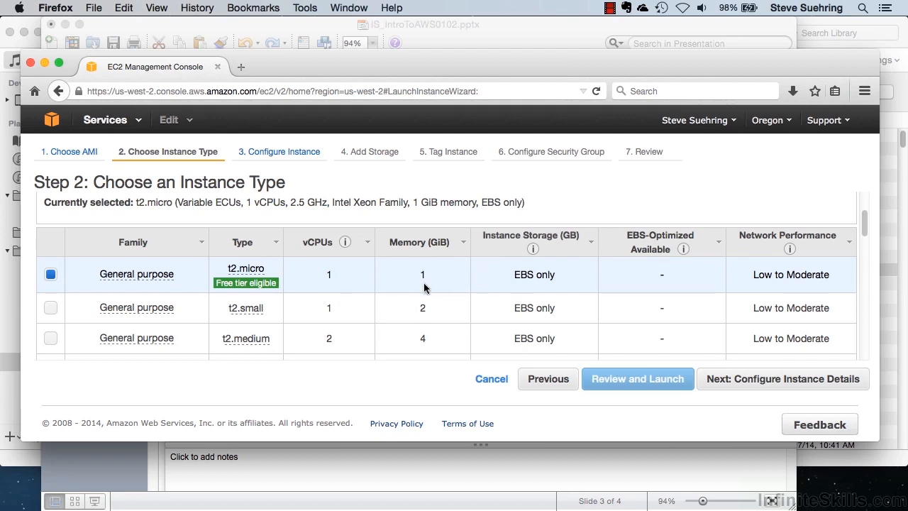
pyautogui.scroll(-3)
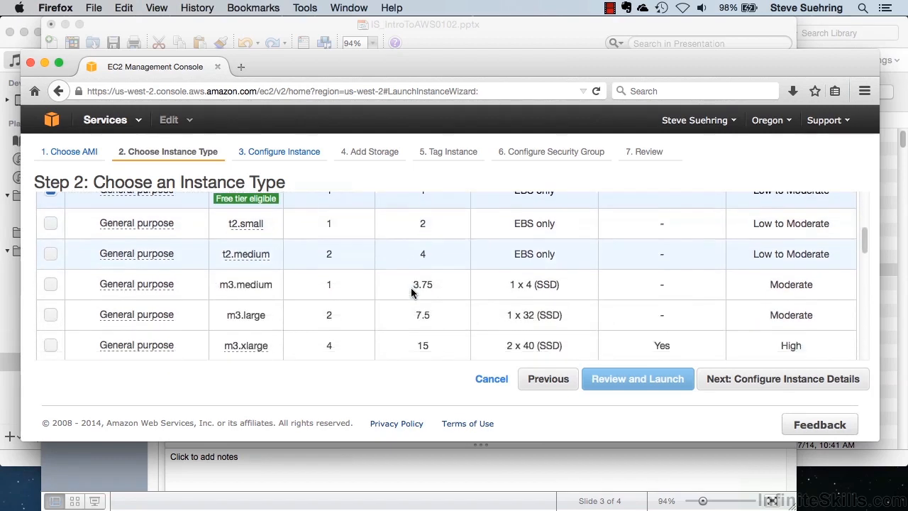
pyautogui.scroll(-3)
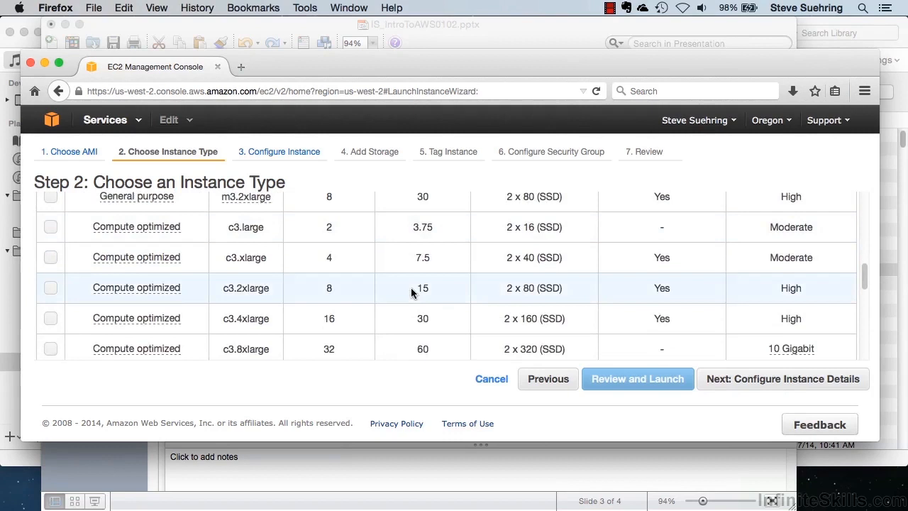
pyautogui.scroll(-3)
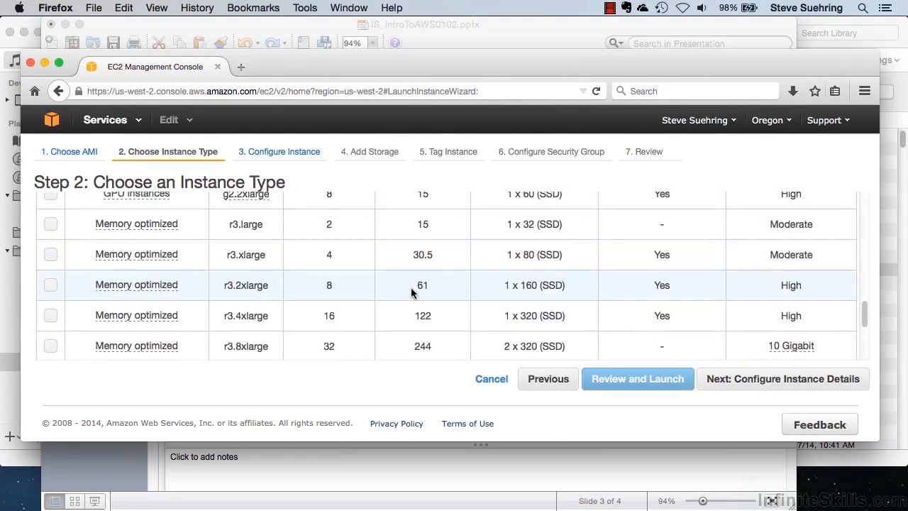
pyautogui.scroll(-3)
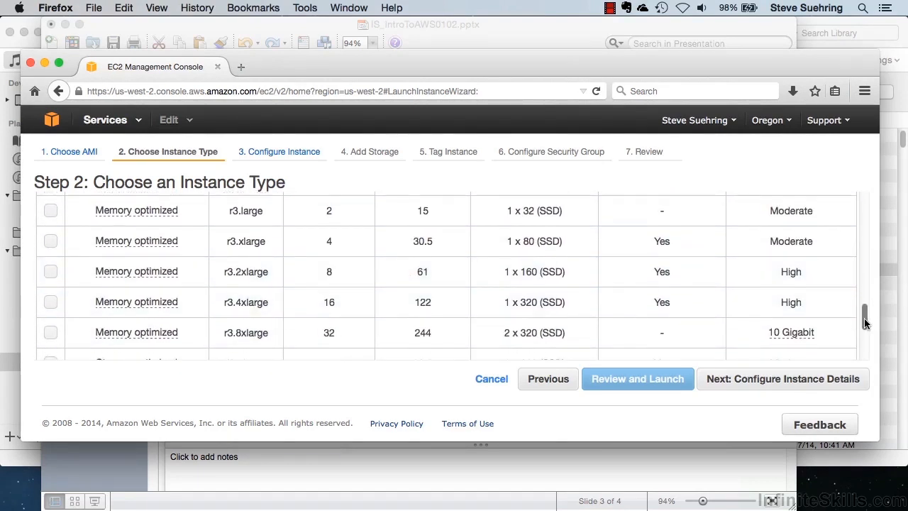
pyautogui.scroll(3)
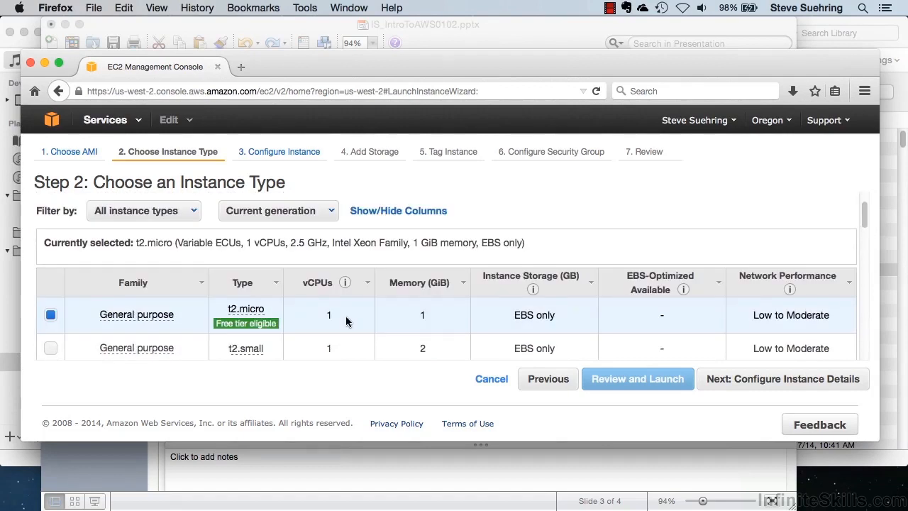
pyautogui.moveTo(526, 331)
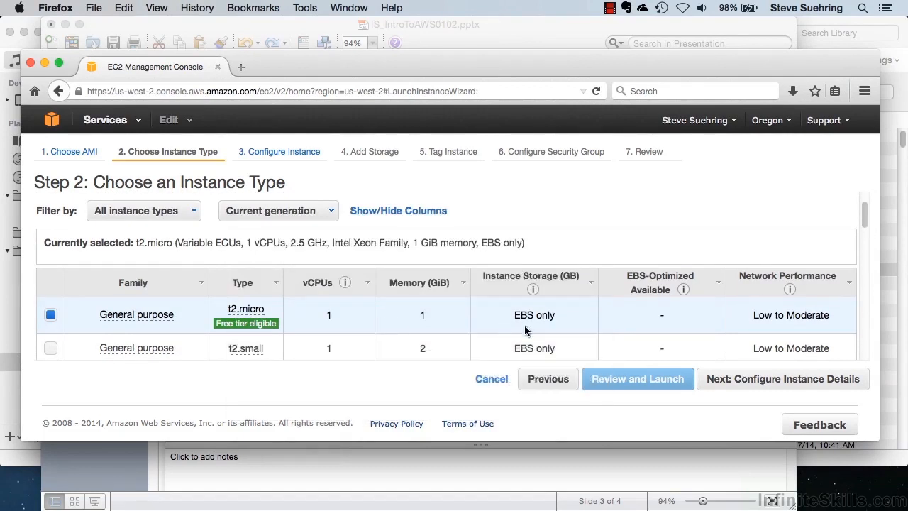
pyautogui.moveTo(772, 386)
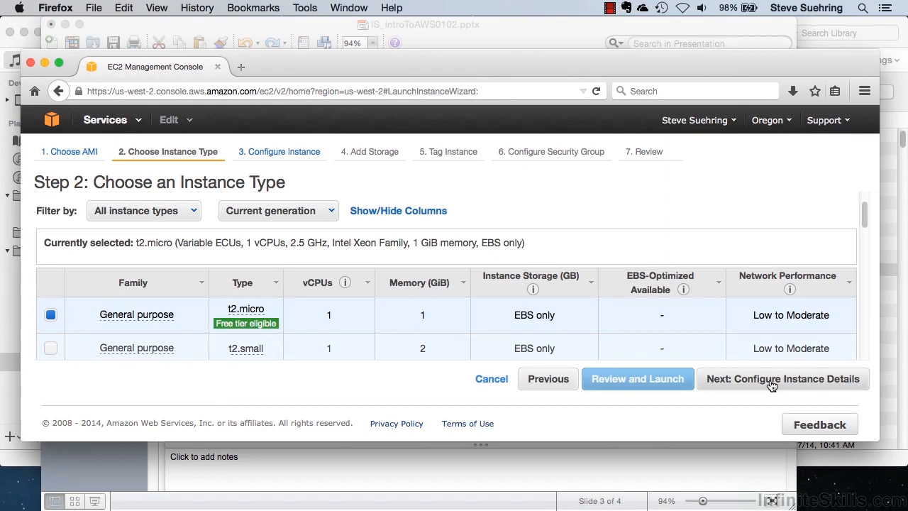
# - Review the number of instances field and keep No preference for the subnet
pyautogui.click(782, 378)
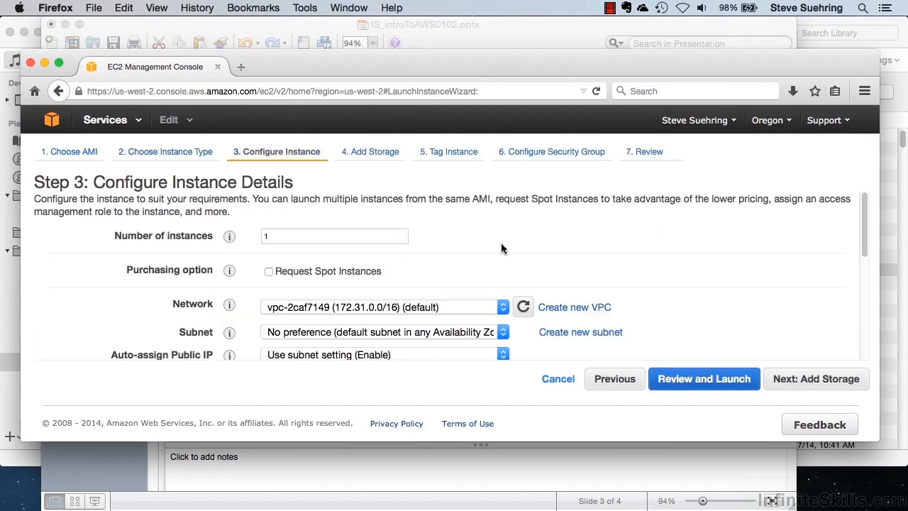
pyautogui.click(334, 236)
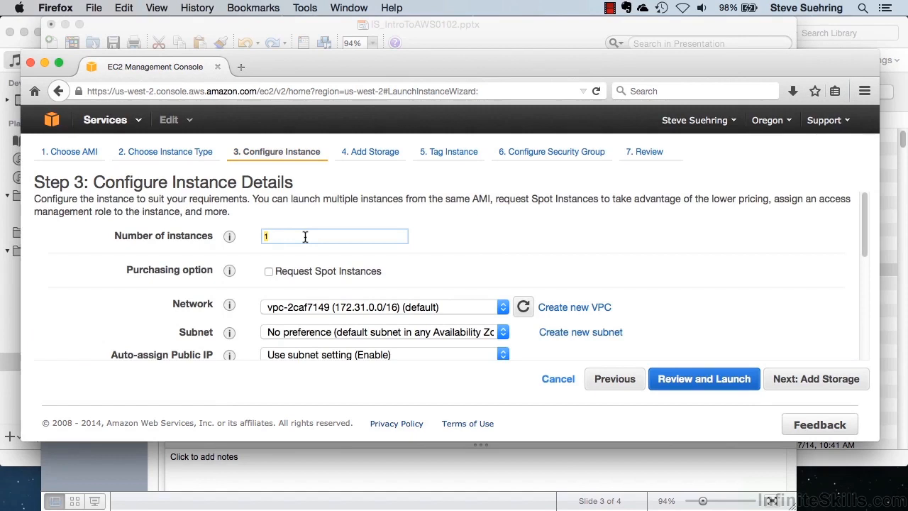
pyautogui.write('0')
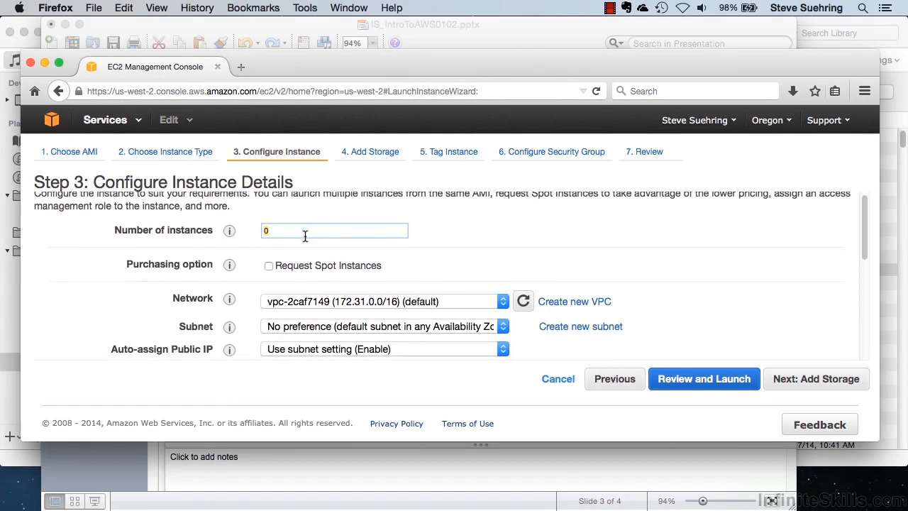
pyautogui.scroll(-3)
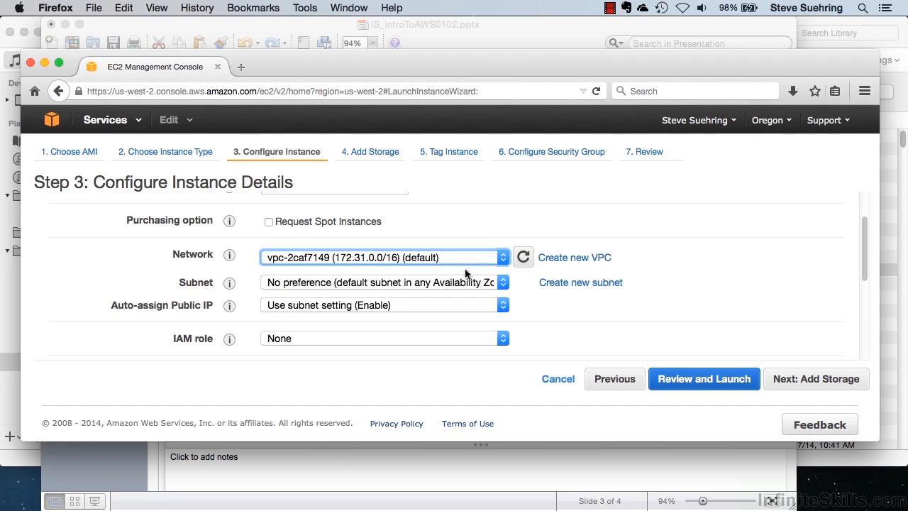
pyautogui.moveTo(524, 284)
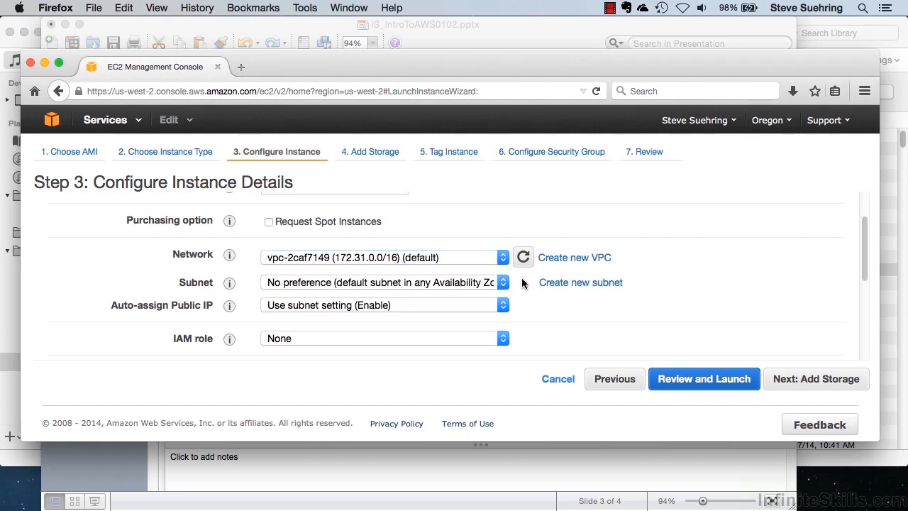
pyautogui.click(503, 267)
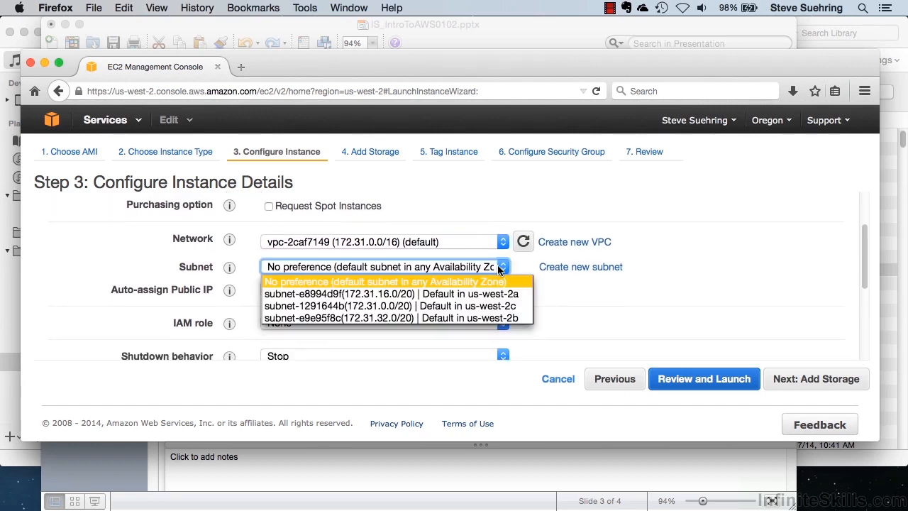
pyautogui.click(385, 282)
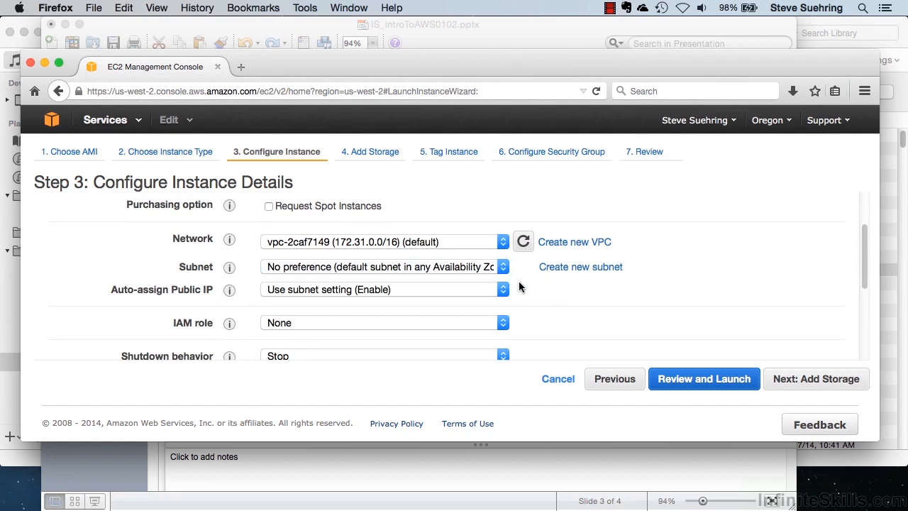
# - Keep the subnet's Auto-assign Public IP setting and proceed to Review Instance Launch
pyautogui.click(502, 289)
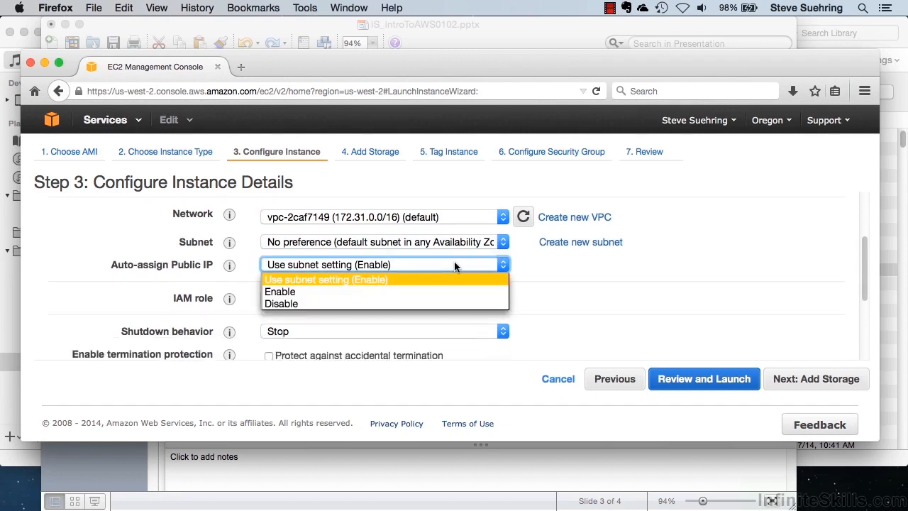
pyautogui.click(325, 279)
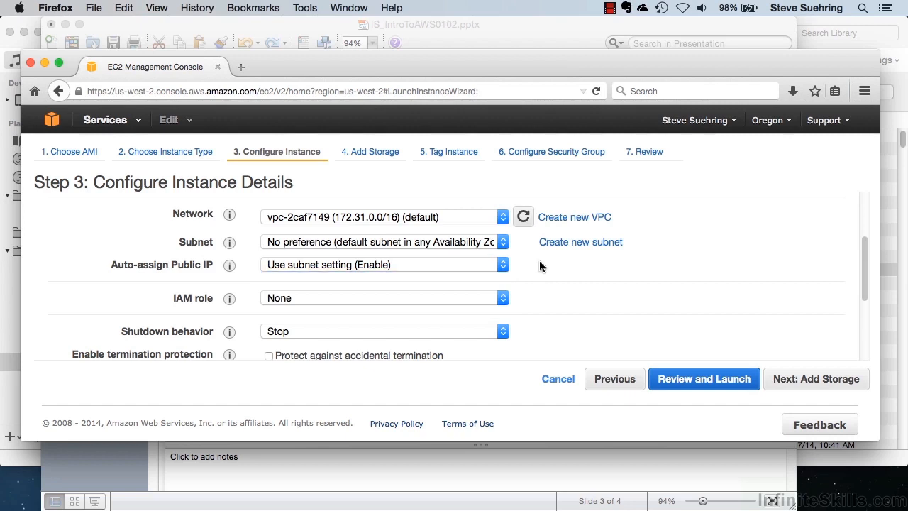
pyautogui.click(502, 265)
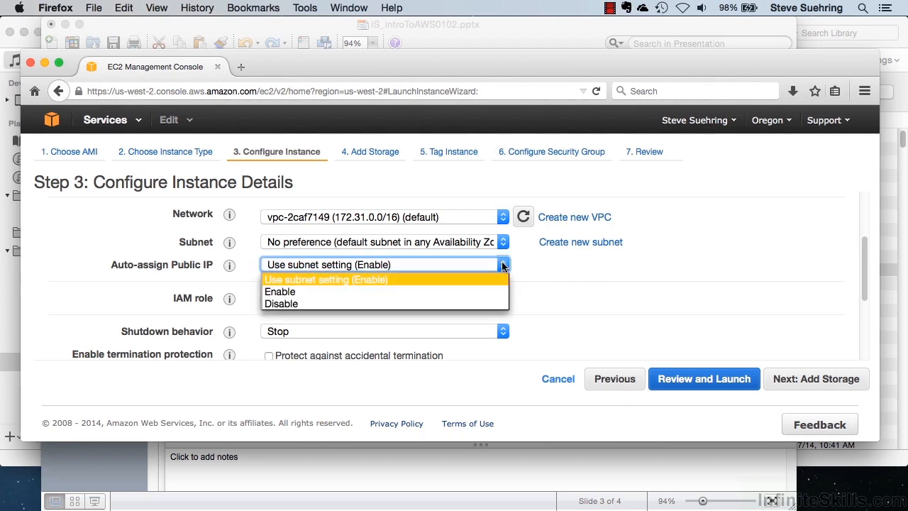
pyautogui.click(280, 291)
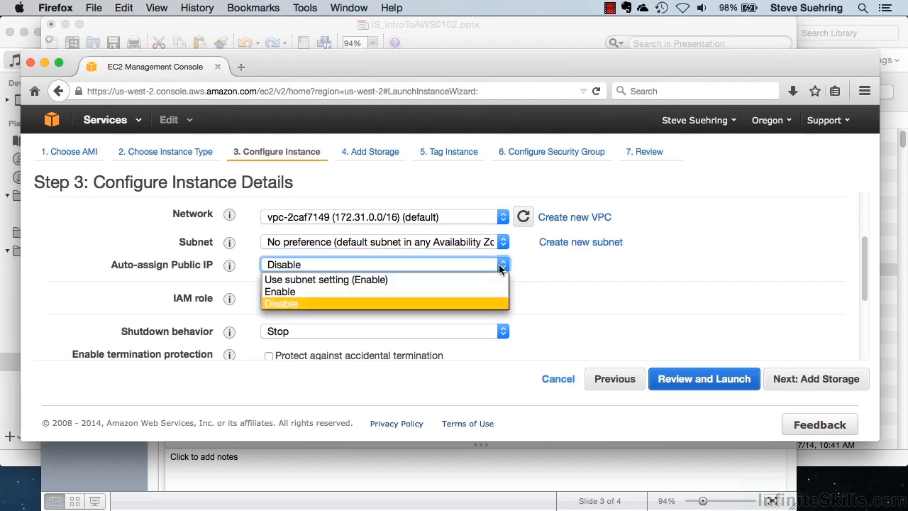
pyautogui.click(327, 280)
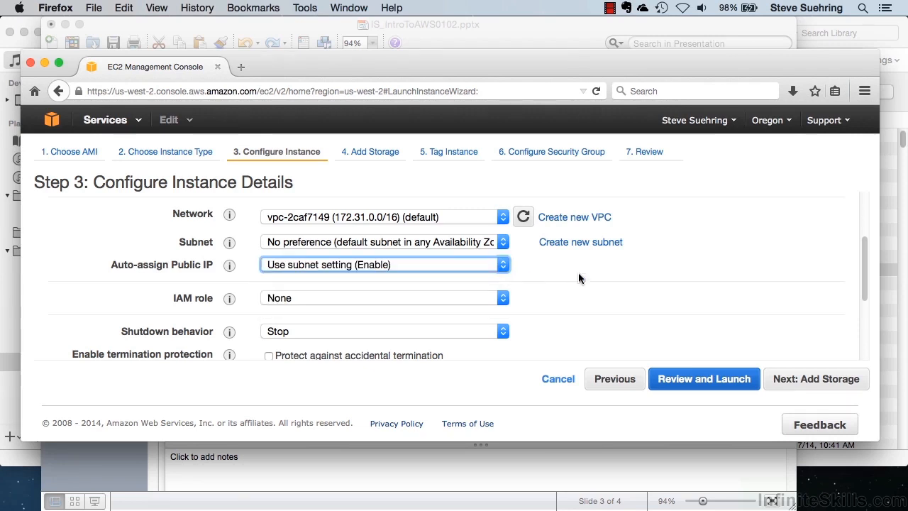
pyautogui.moveTo(704, 378)
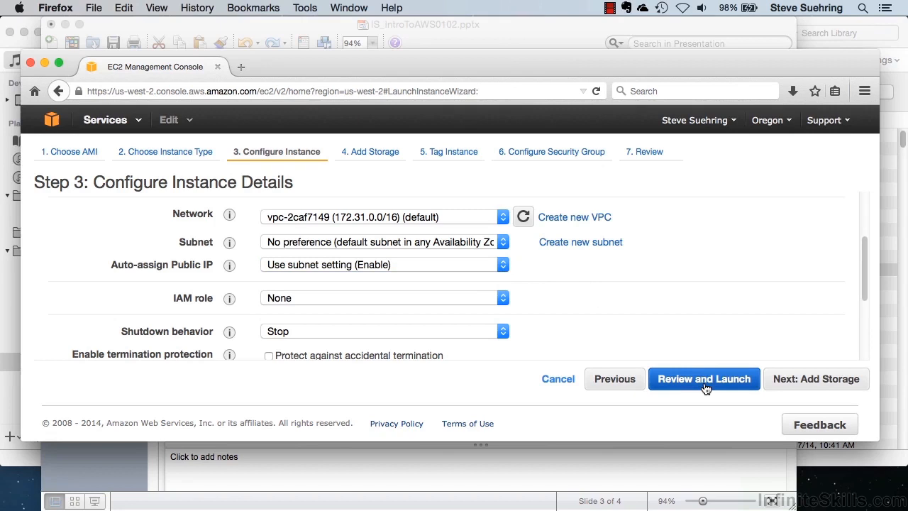
pyautogui.click(703, 378)
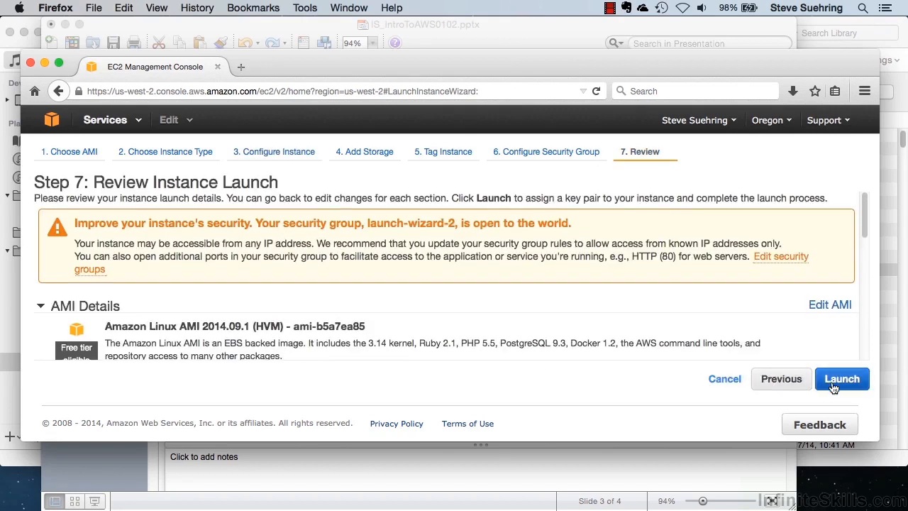
# - Launch the t2.micro instance without a key pair, acknowledging the warning
pyautogui.click(842, 378)
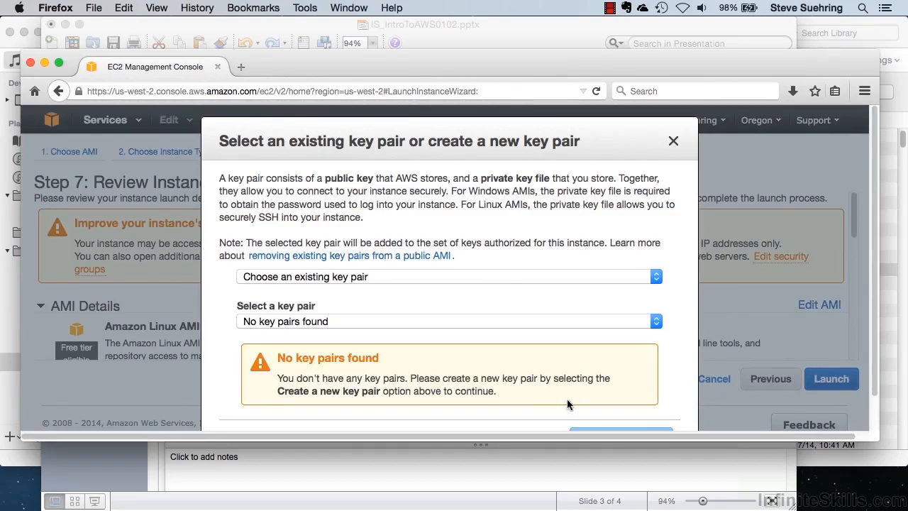
pyautogui.click(447, 321)
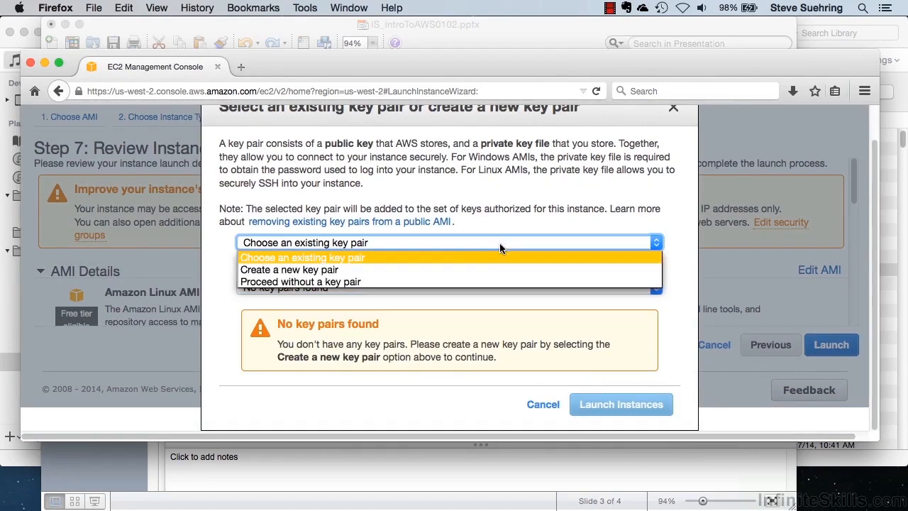
pyautogui.click(300, 281)
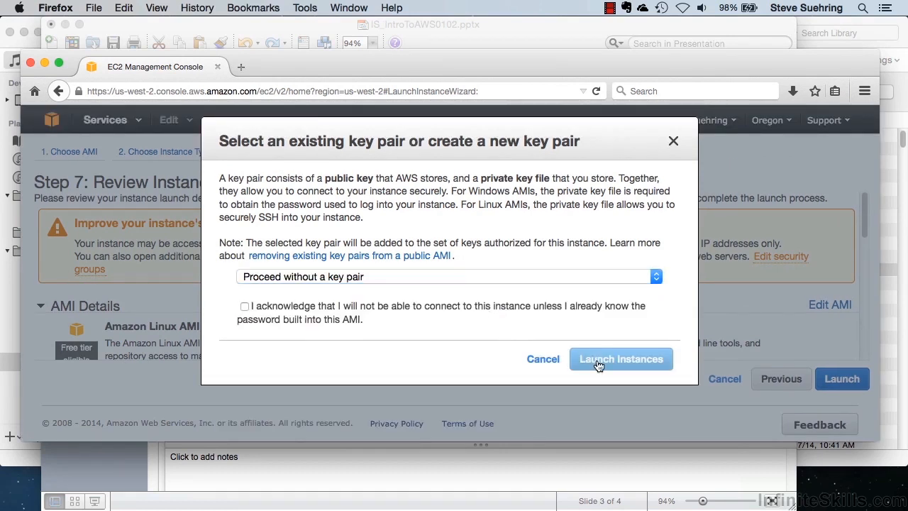
pyautogui.click(244, 306)
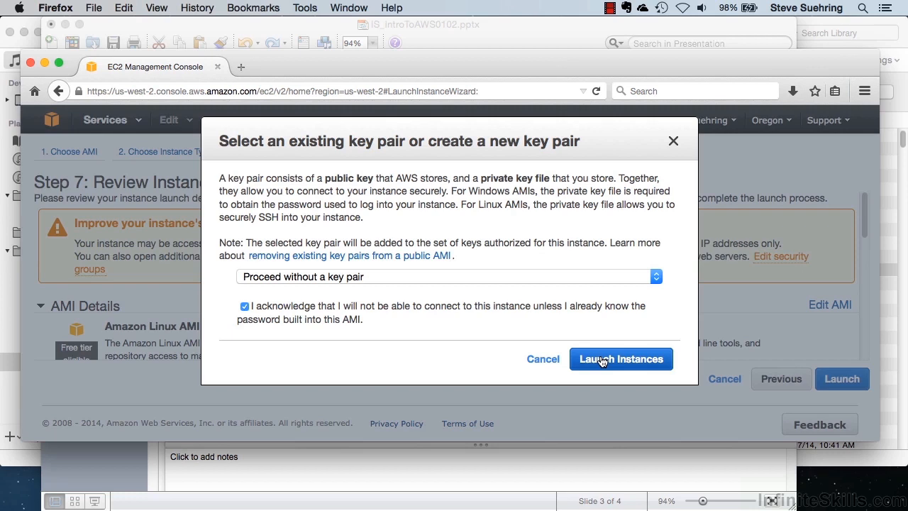
pyautogui.click(621, 359)
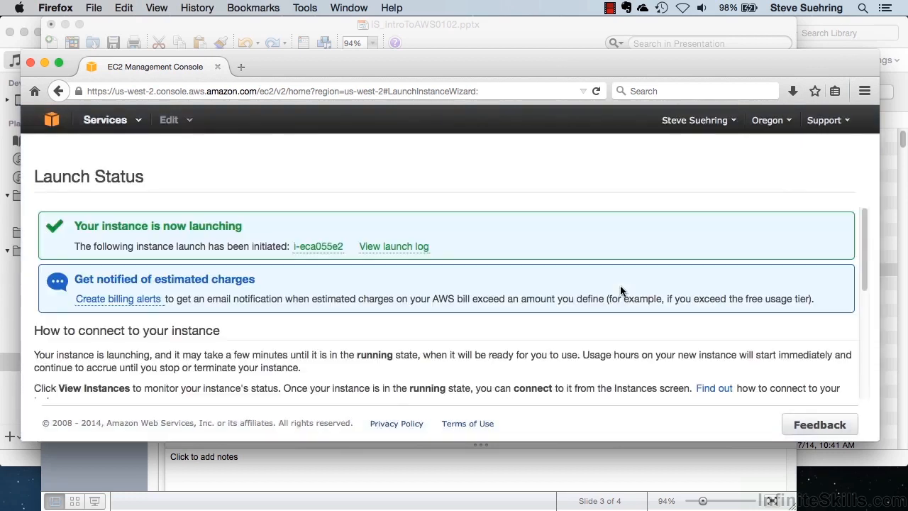
pyautogui.moveTo(264, 215)
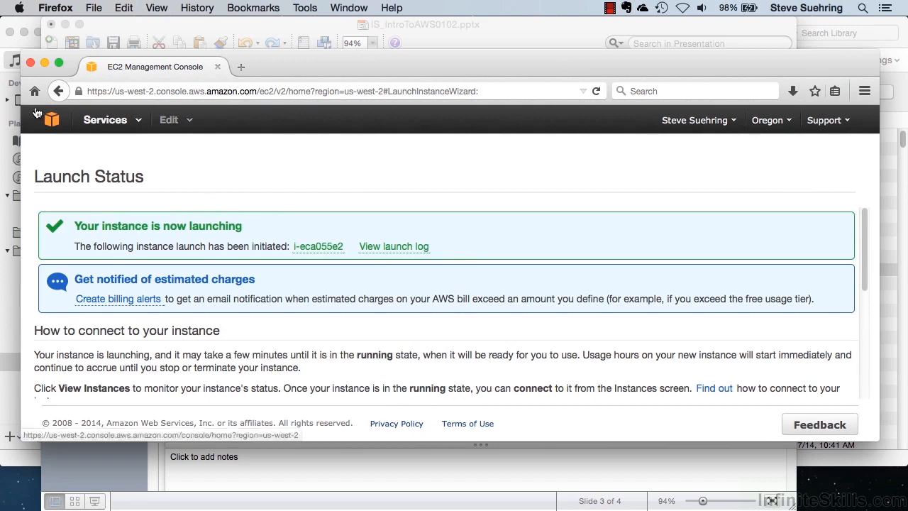
# - Return to the console home and reopen the EC2 dashboard
pyautogui.click(51, 120)
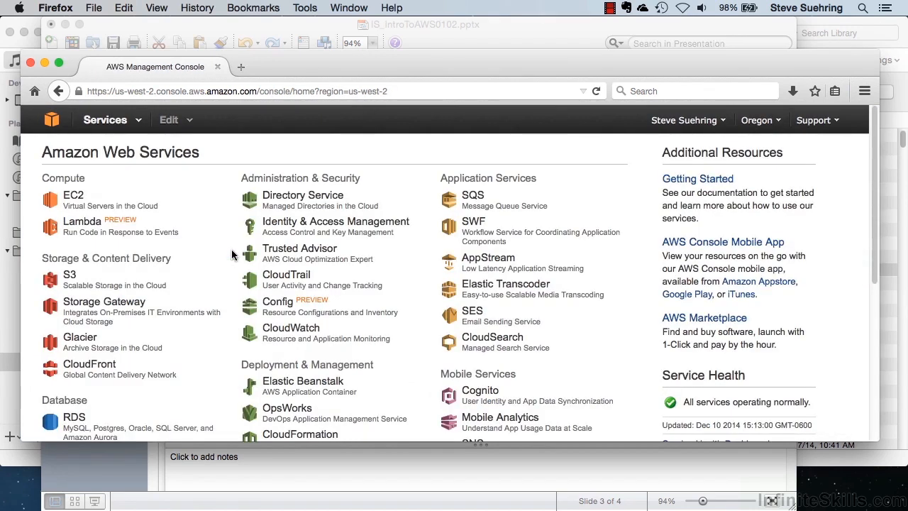
pyautogui.click(73, 195)
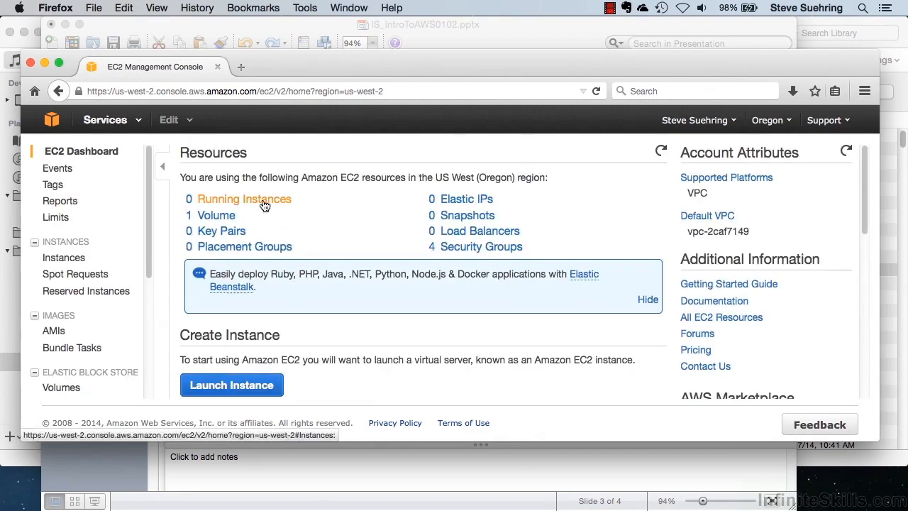
# - Open the EC2 Instances list to check the new t2.micro instance
pyautogui.click(244, 198)
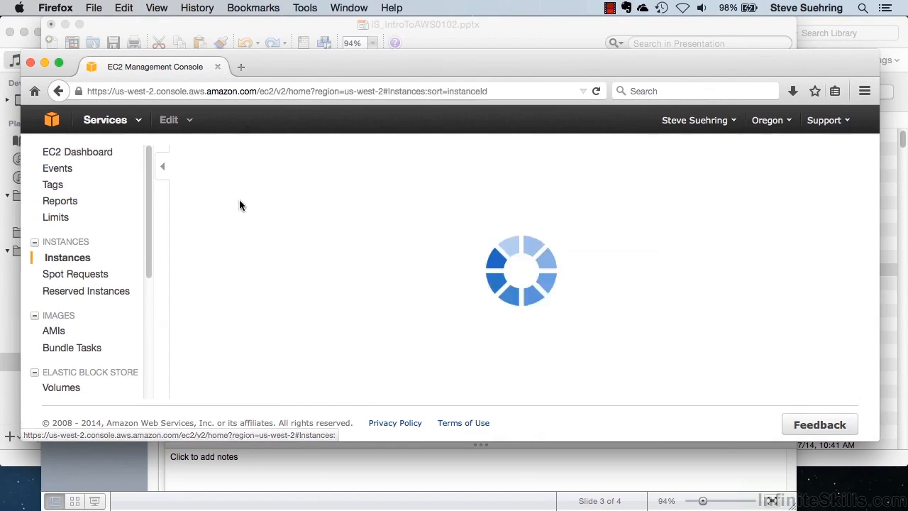
pyautogui.moveTo(368, 306)
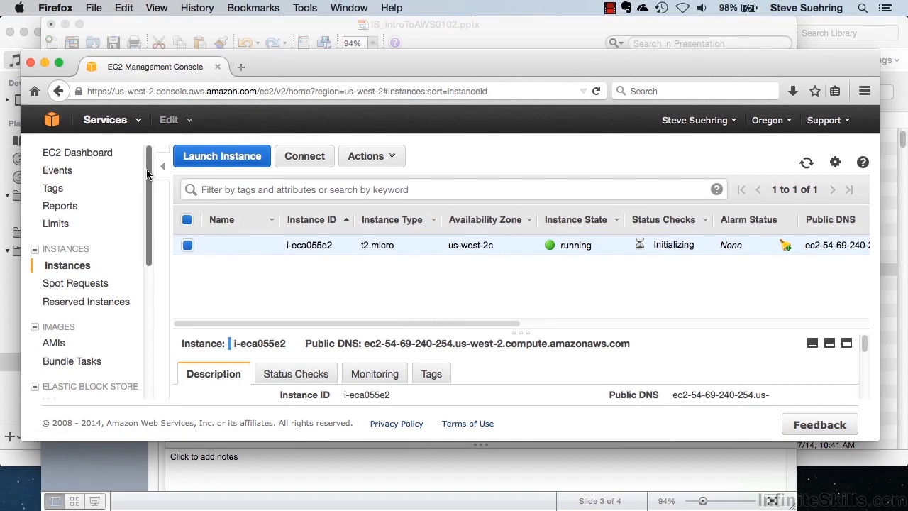
pyautogui.moveTo(149, 261)
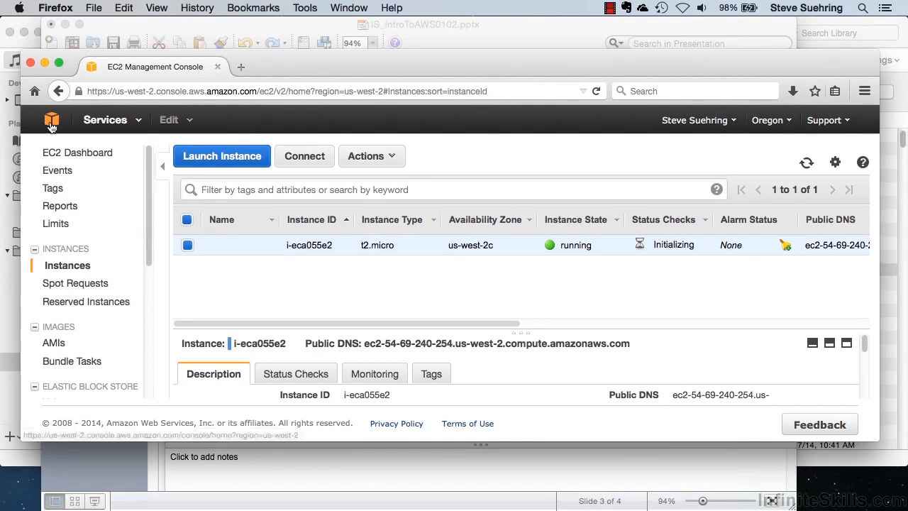
# - Go back to the console home and open Elastic Beanstalk under Deployment & Management
pyautogui.click(51, 119)
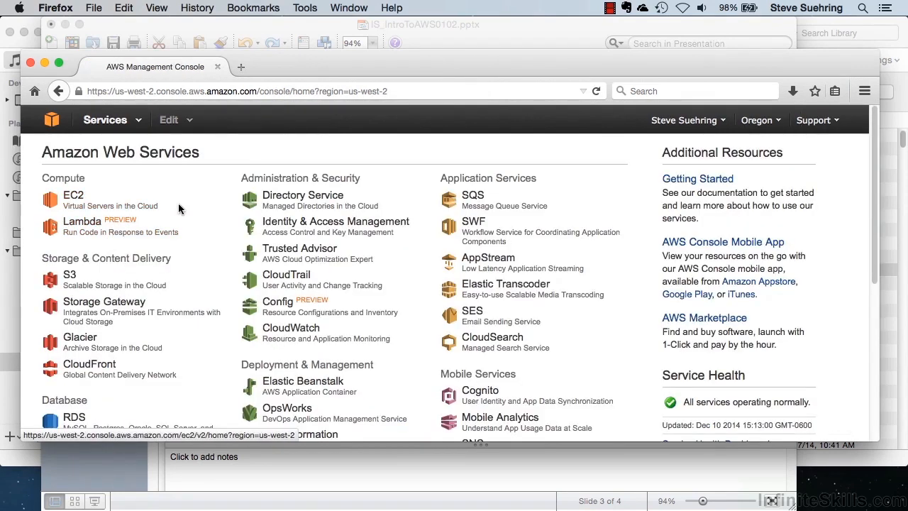
pyautogui.moveTo(206, 200)
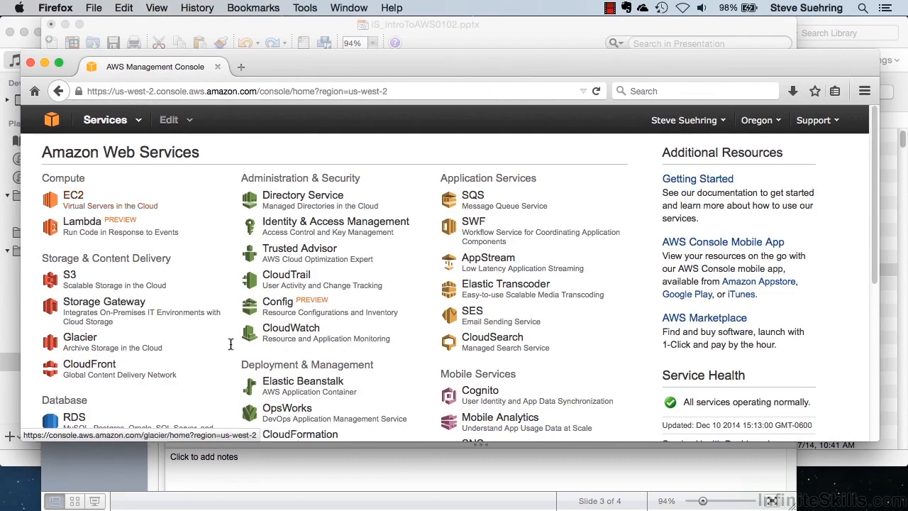
pyautogui.scroll(-3)
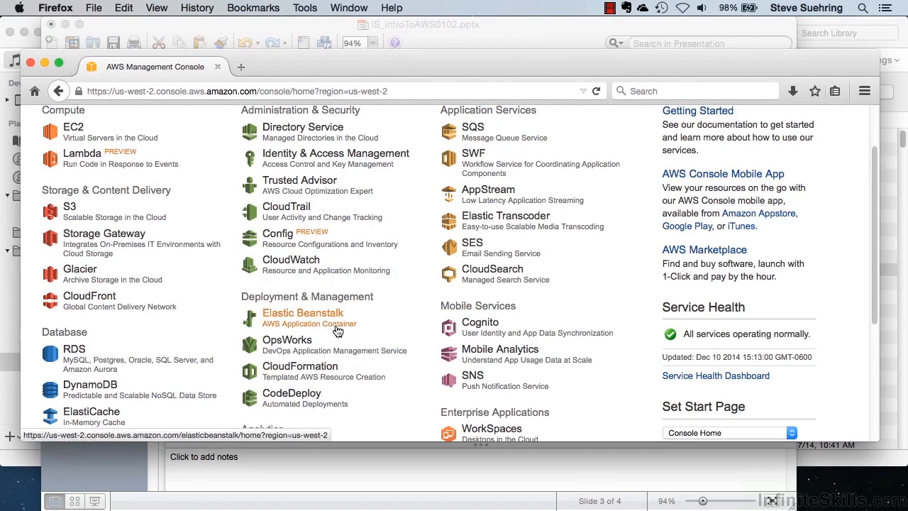
pyautogui.click(303, 313)
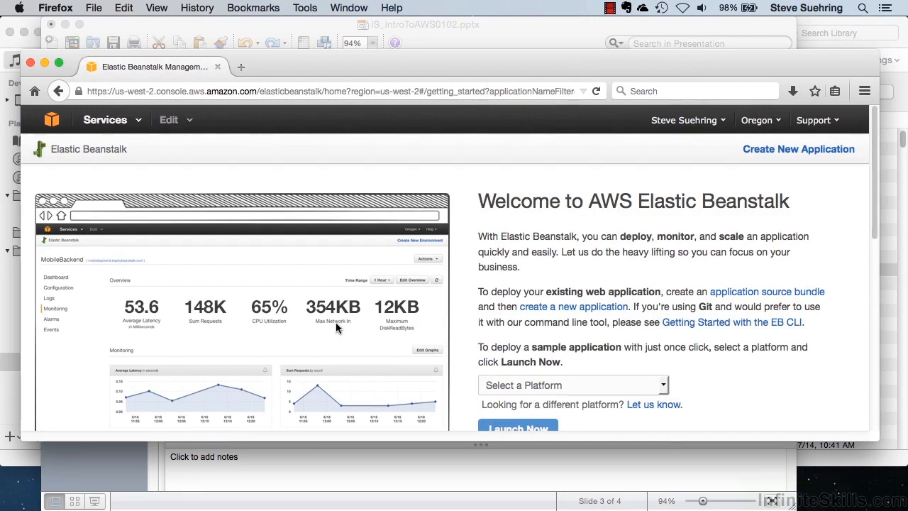
pyautogui.moveTo(700, 258)
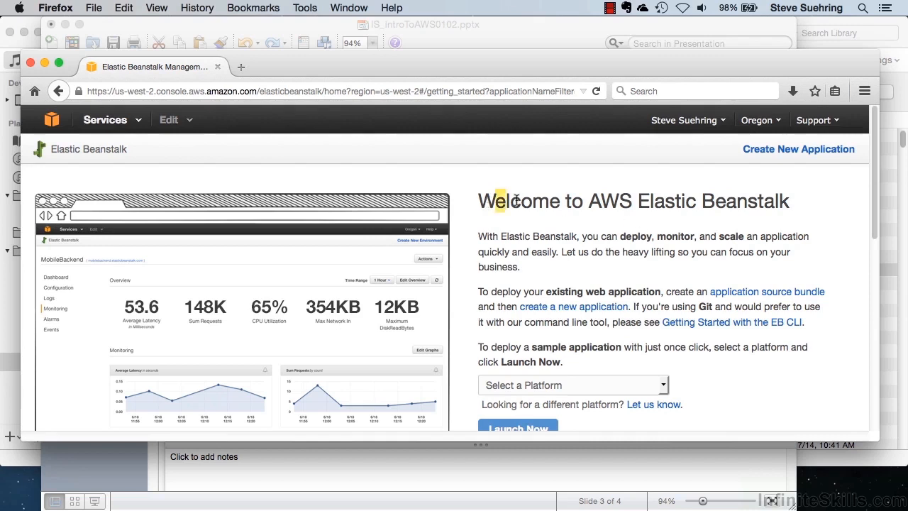
# - Choose PHP as the platform and launch the Elastic Beanstalk sample application
pyautogui.scroll(-3)
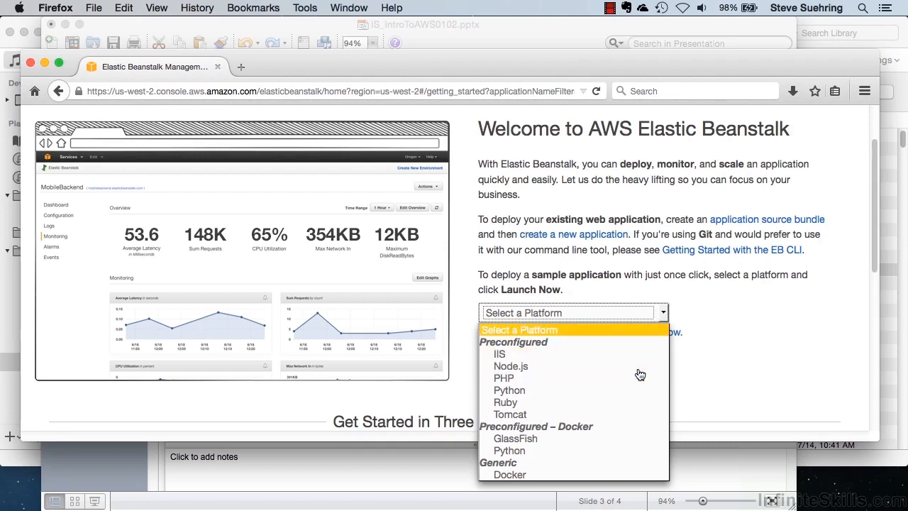
pyautogui.moveTo(616, 391)
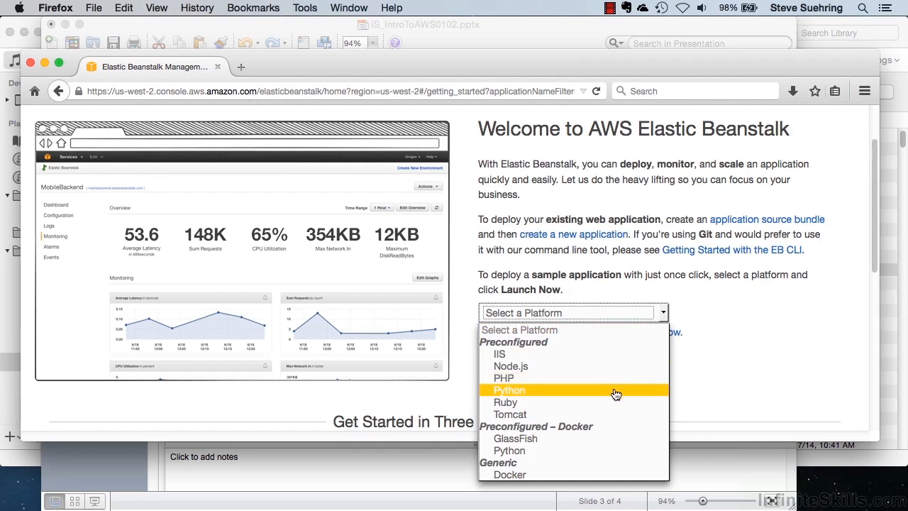
pyautogui.moveTo(598, 378)
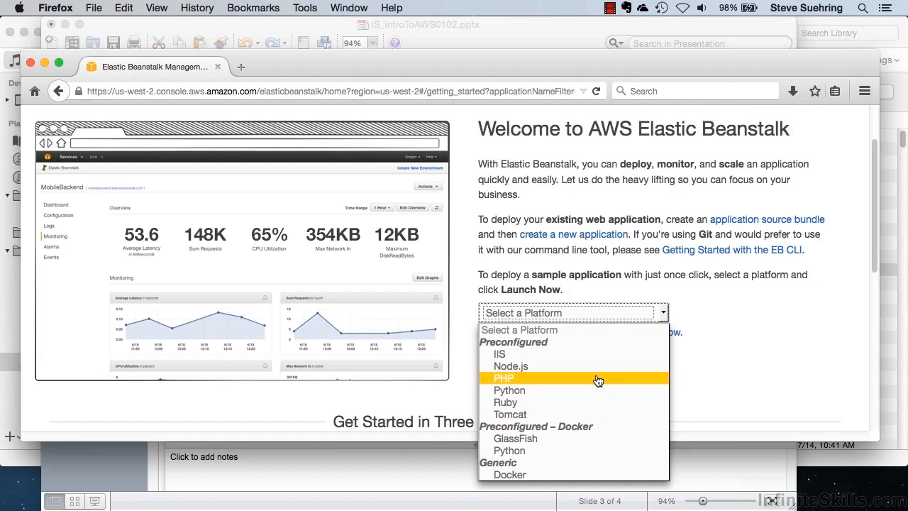
pyautogui.click(504, 377)
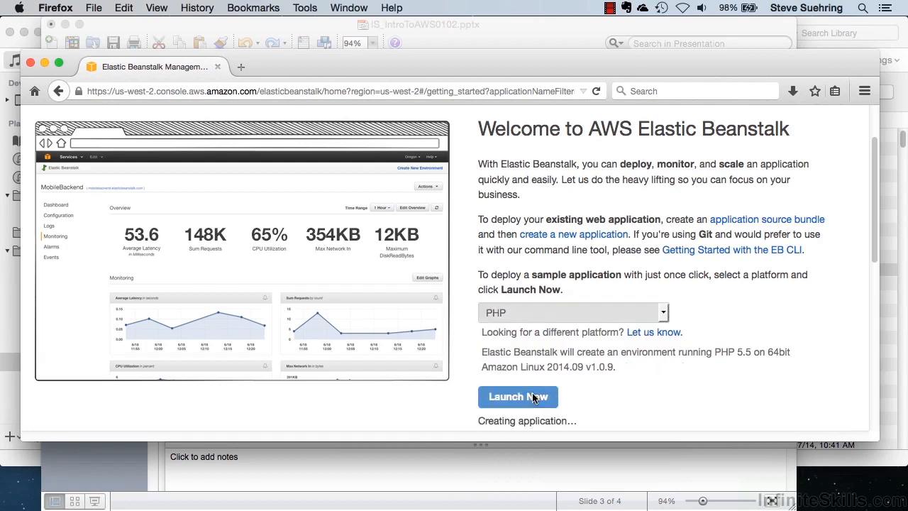
pyautogui.click(518, 397)
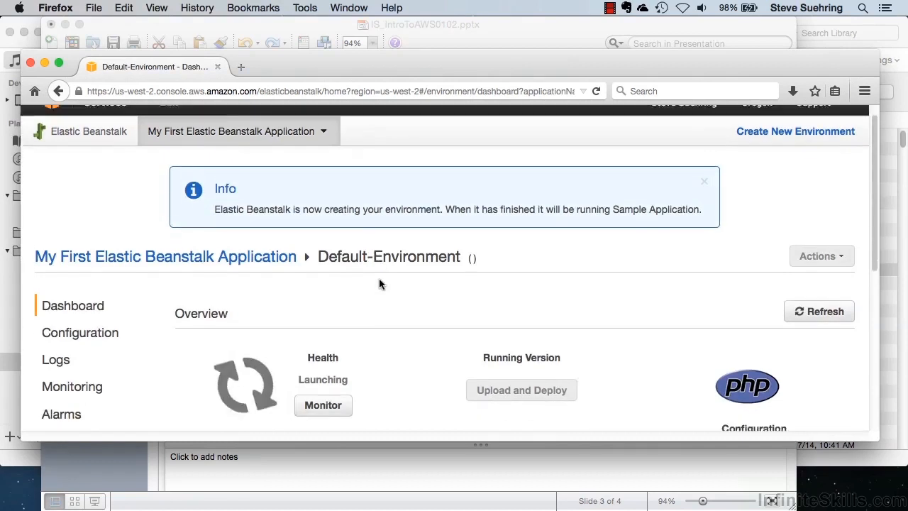
# - Open the Monitoring page for the launching Default-Environment
pyautogui.scroll(-3)
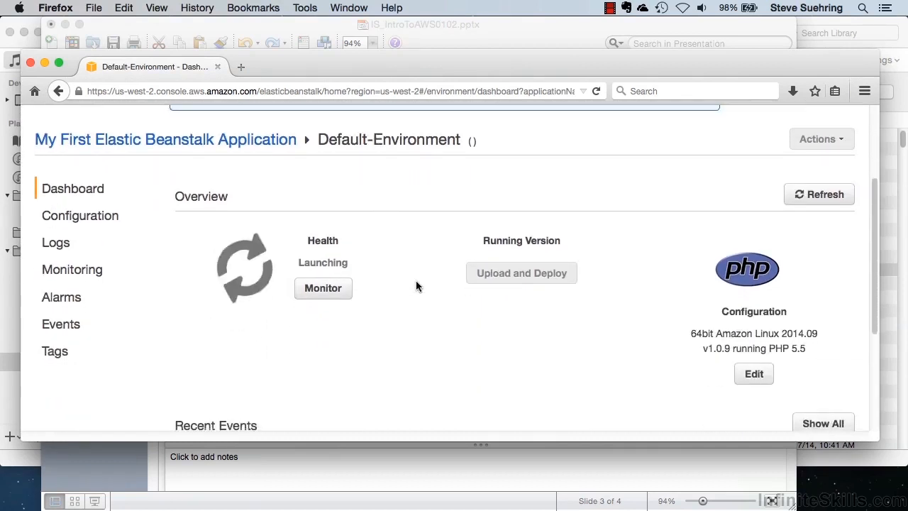
pyautogui.click(72, 269)
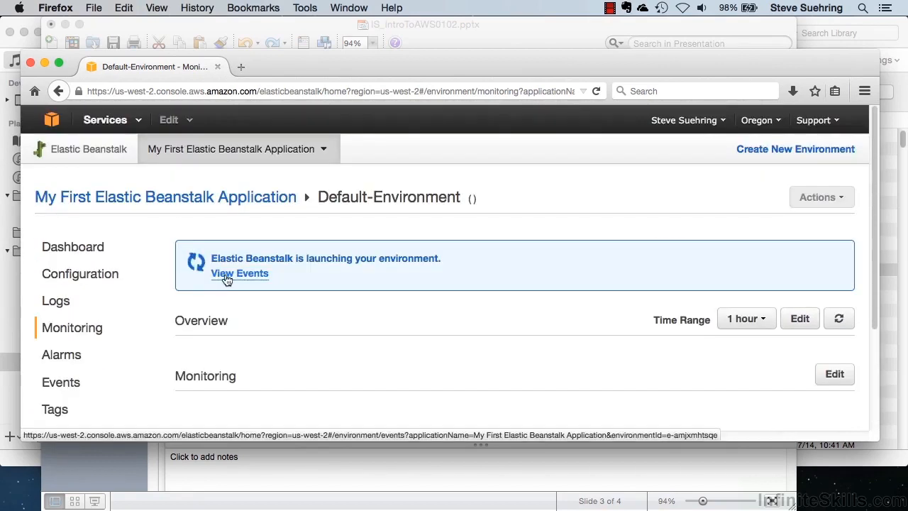
# - View the launch events, highlighting the S3 storage bucket and createEnvironment starting entries
pyautogui.click(239, 273)
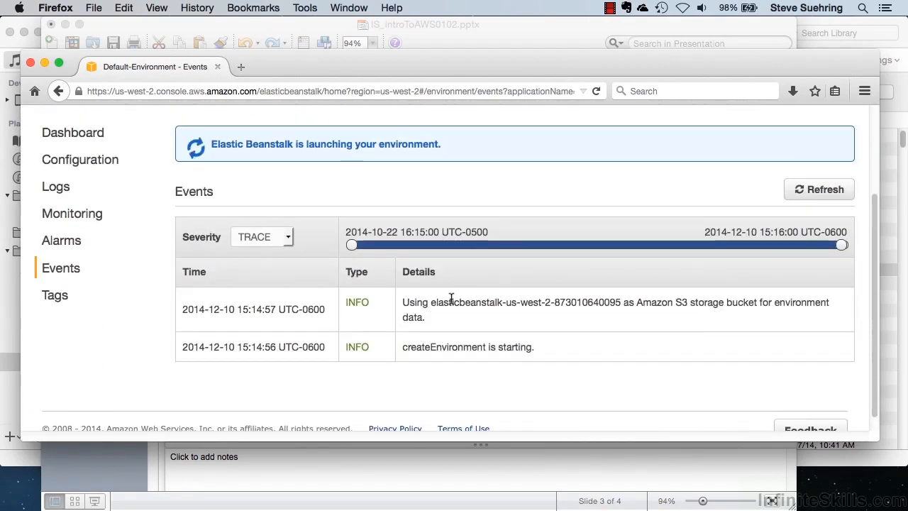
pyautogui.scroll(3)
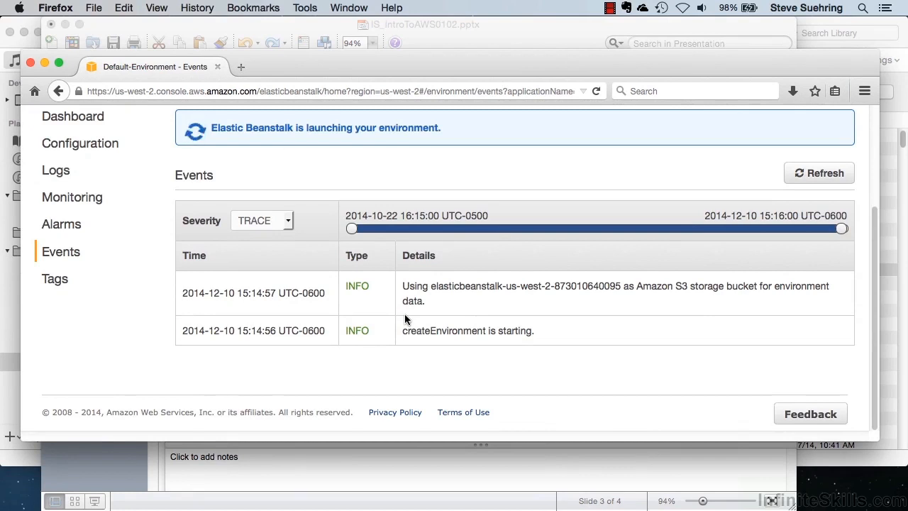
pyautogui.doubleClick(664, 286)
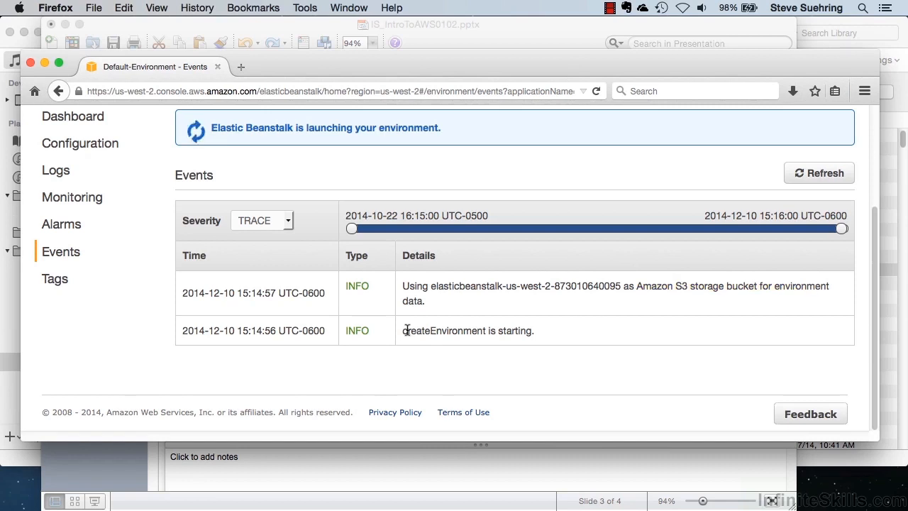
pyautogui.doubleClick(444, 330)
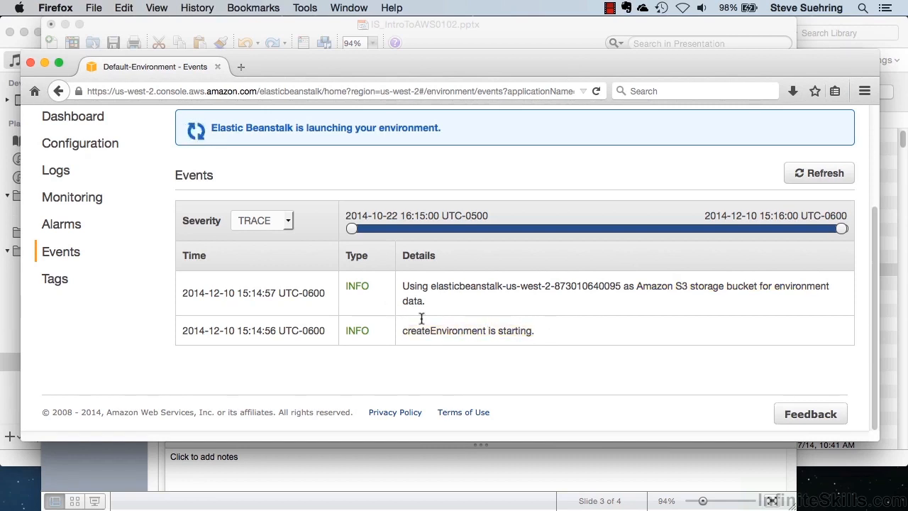
pyautogui.scroll(3)
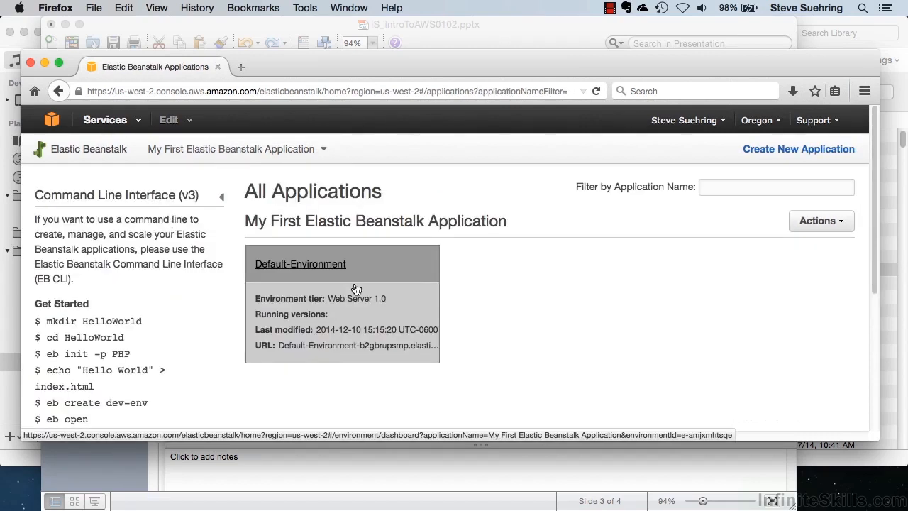
pyautogui.moveTo(425, 274)
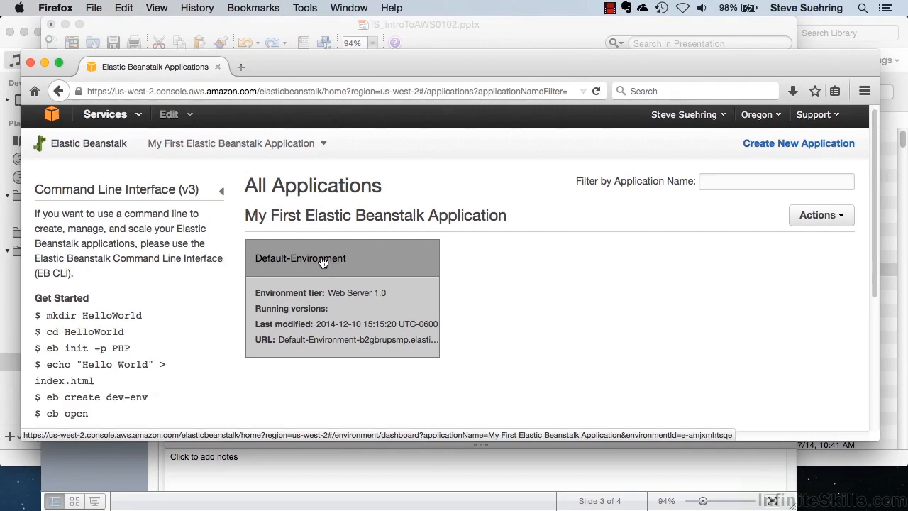
pyautogui.moveTo(291, 309)
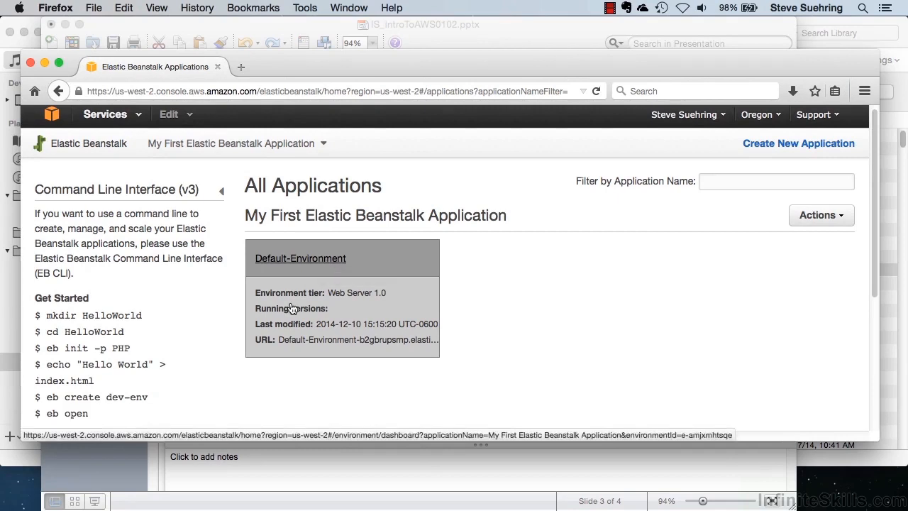
# - Scroll up past Default-Environment and return to the AWS console home via the logo
pyautogui.scroll(3)
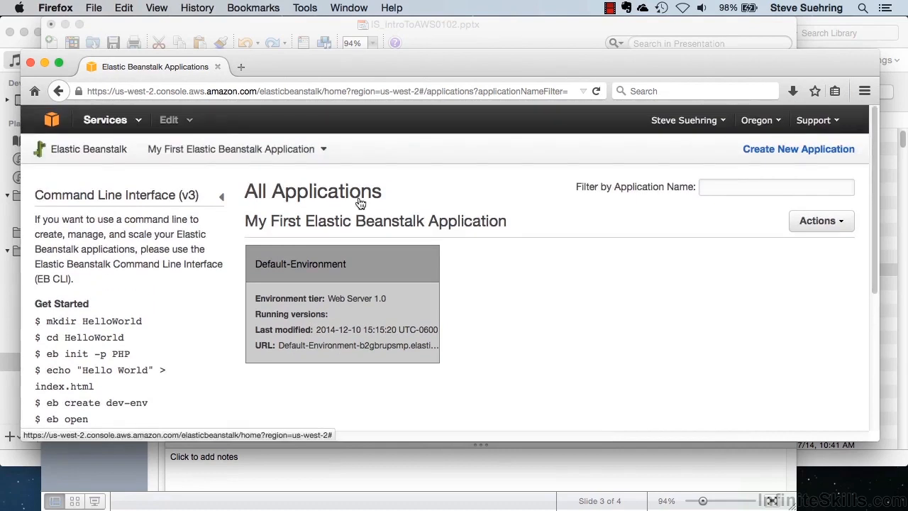
pyautogui.click(51, 119)
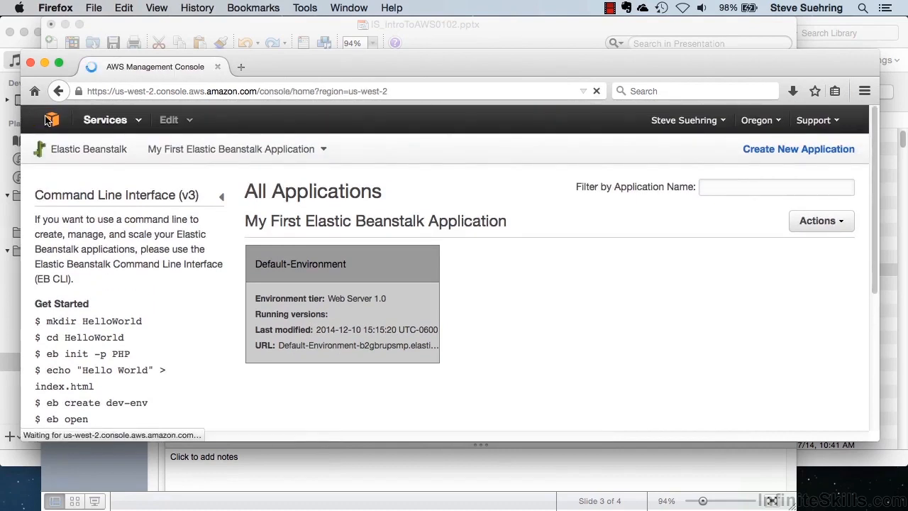